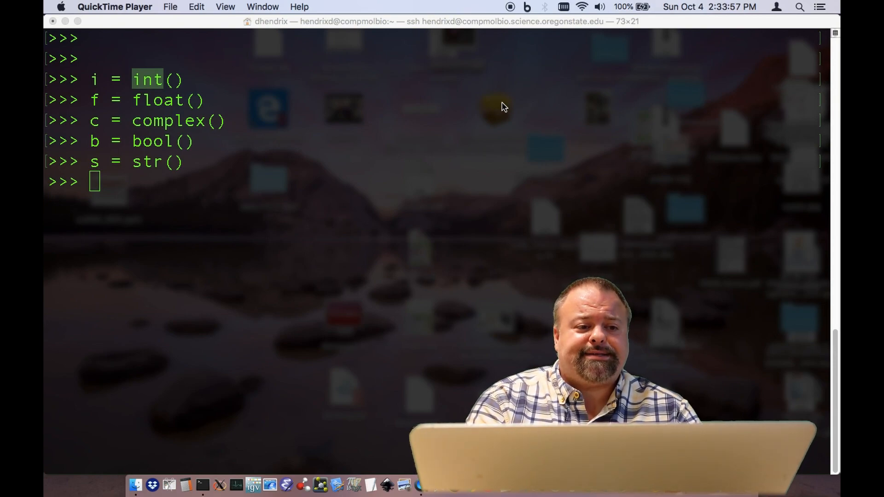
{"action": "mouse_move", "coordinate": [245, 63]}
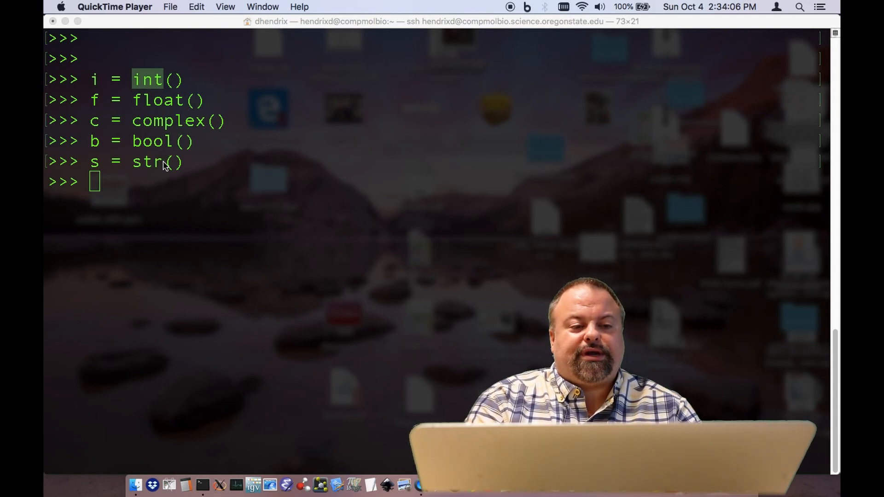
Print the default values of i, f, c, b and s: 0, 0.0, 0j, False and ''
{"action": "type", "text": "i"}
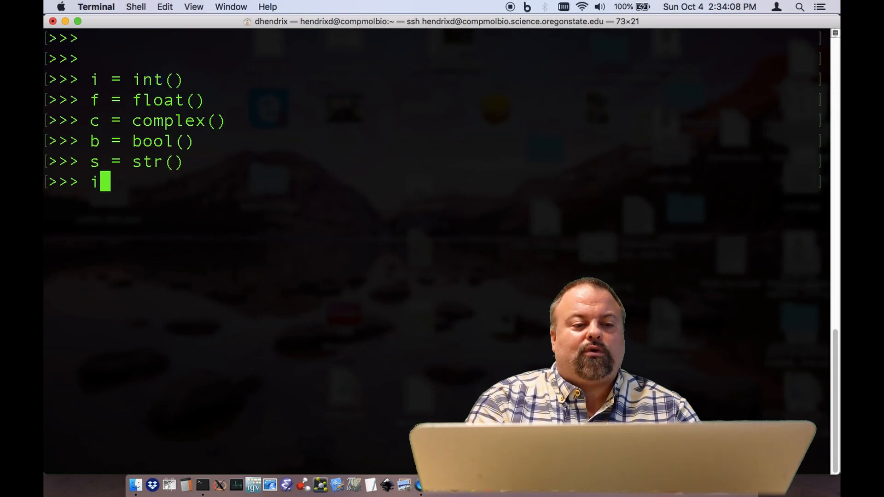
{"action": "key", "text": "Return"}
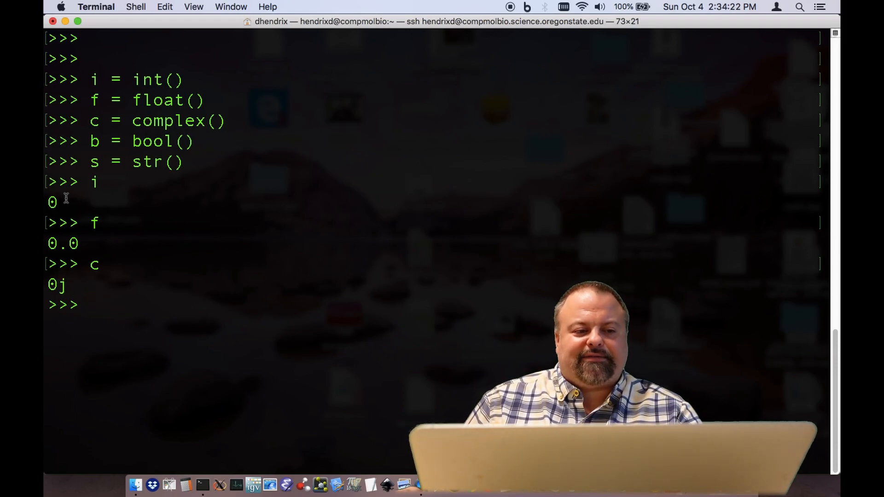
{"action": "mouse_move", "coordinate": [65, 219]}
{"action": "type", "text": "b"}
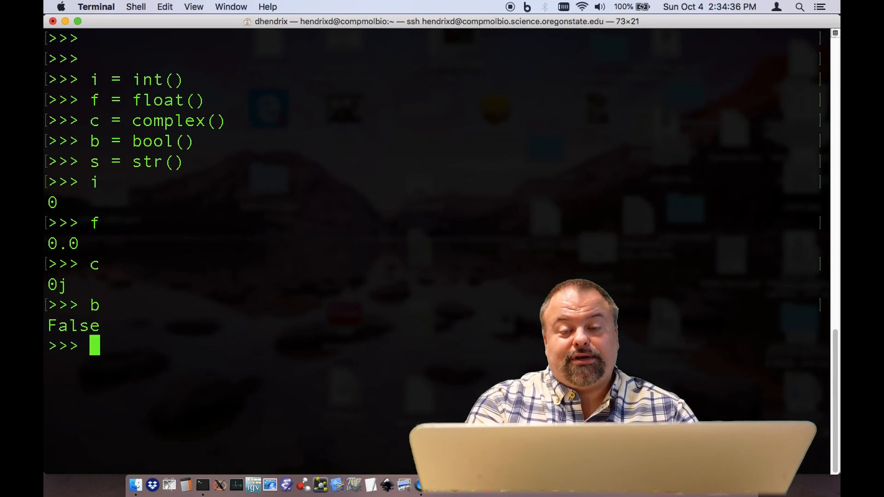
{"action": "type", "text": "s"}
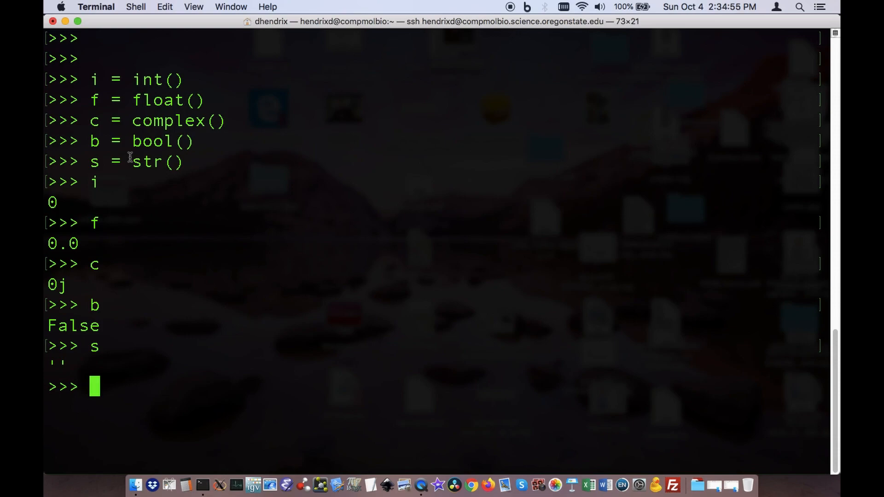
Set x = 5 and y = 7, evaluate x + y as 12, and store it in z
{"action": "type", "text": "x = 5"}
{"action": "type", "text": "y = 7"}
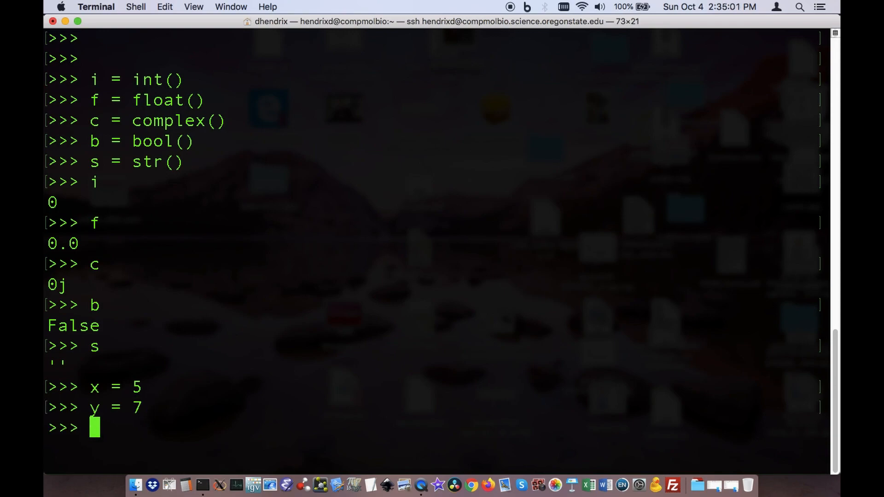
{"action": "type", "text": "x _"}
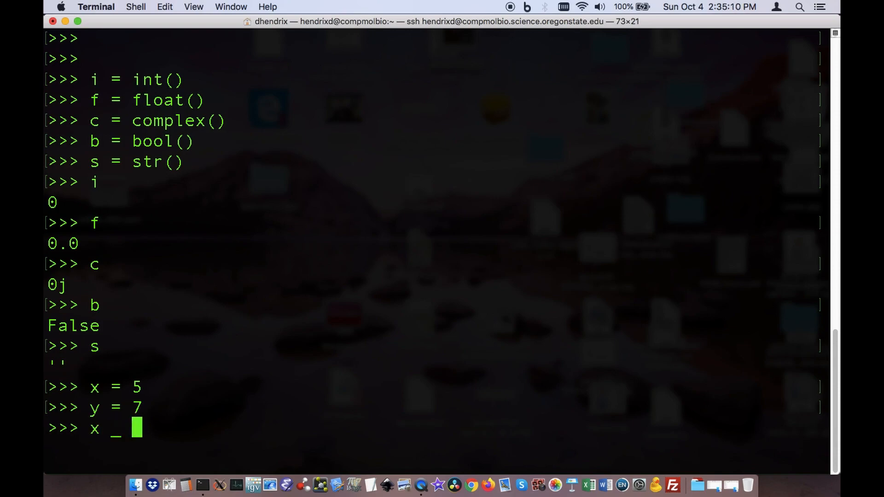
{"action": "key", "text": "Return"}
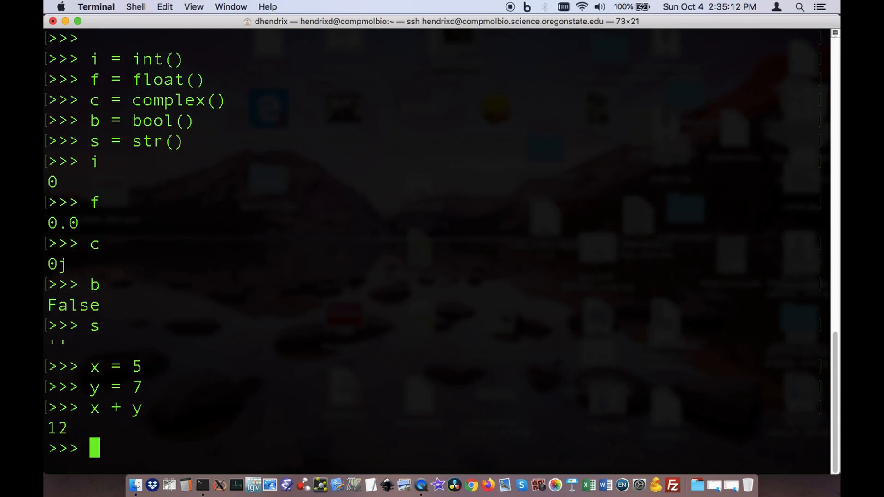
{"action": "type", "text": "z ="}
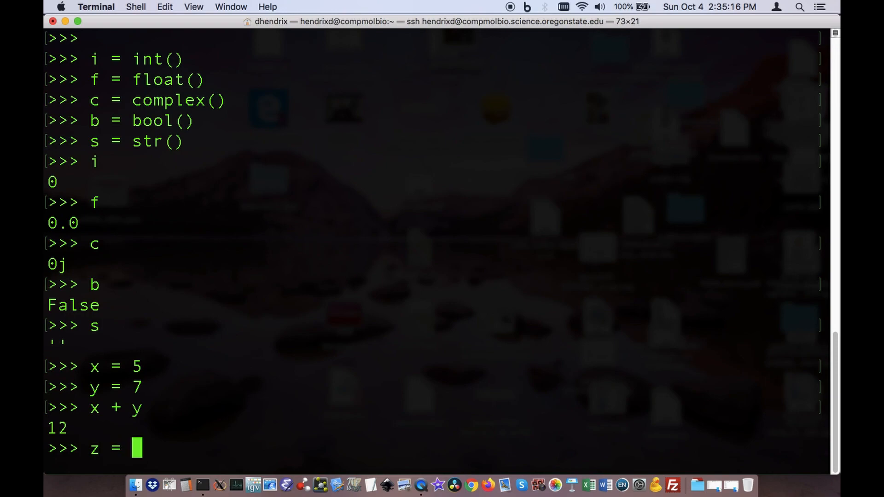
{"action": "type", "text": "x + y"}
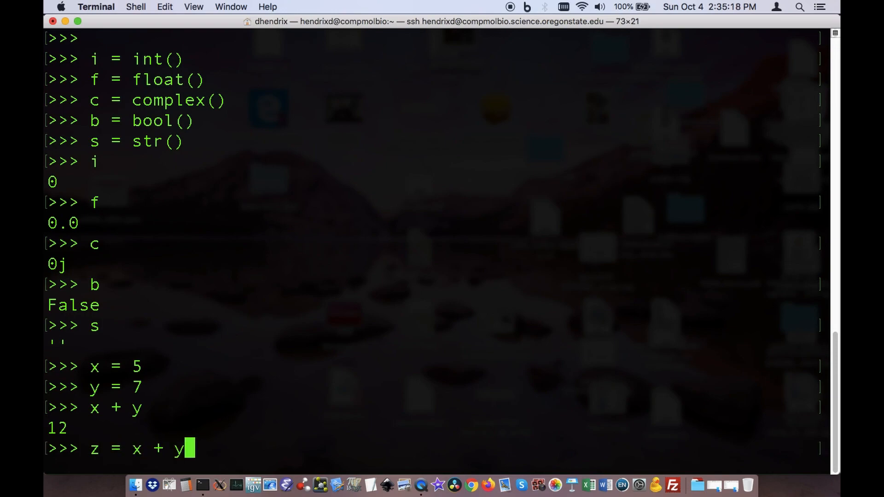
Check type(x) and type(z), confirming both are int
{"action": "type", "text": "type("}
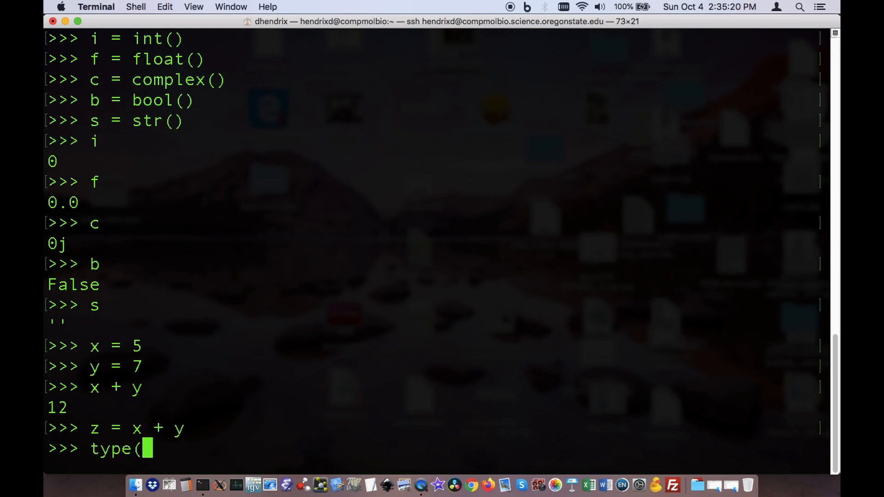
{"action": "type", "text": "x)"}
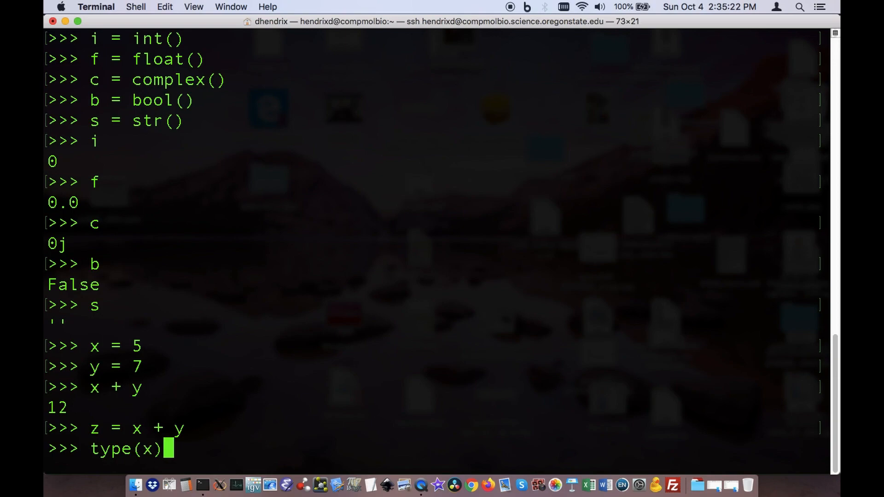
{"action": "key", "text": "Return"}
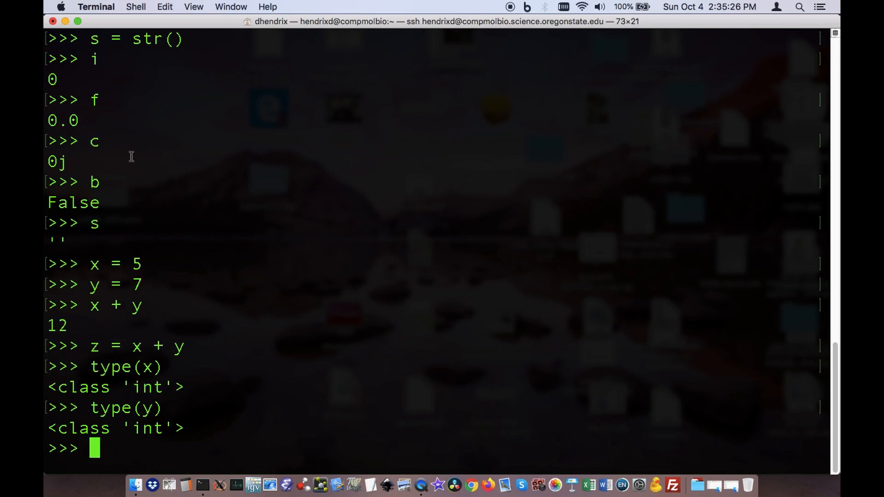
{"action": "type", "text": "type(z"}
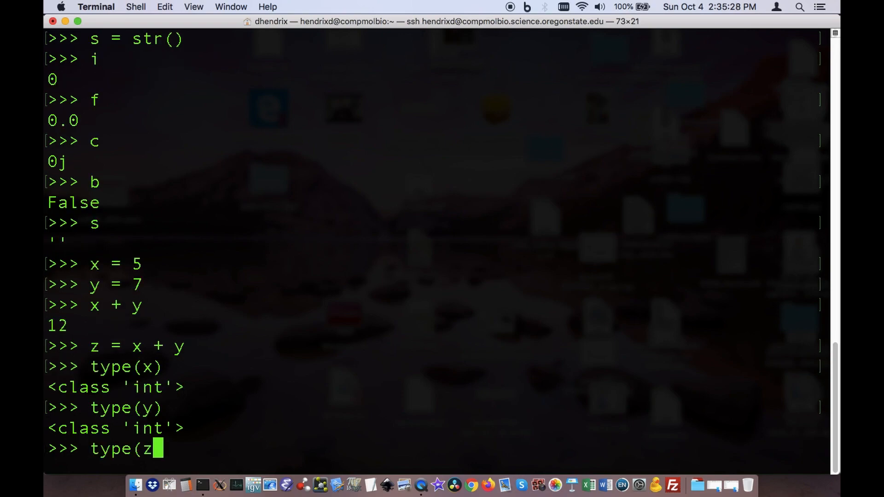
{"action": "key", "text": "Return"}
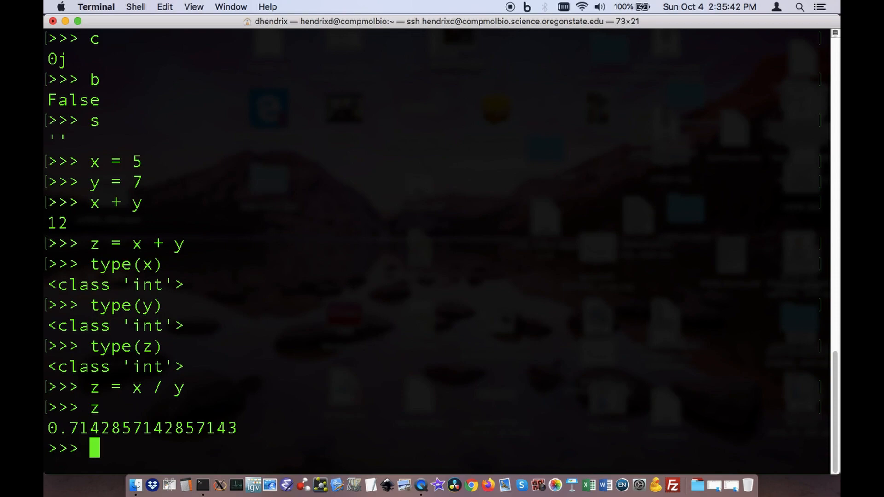
Confirm z's type, compute x / y as float 0.7142857142857143, and redivide with x = 8, y = 2
{"action": "type", "text": "type(z)"}
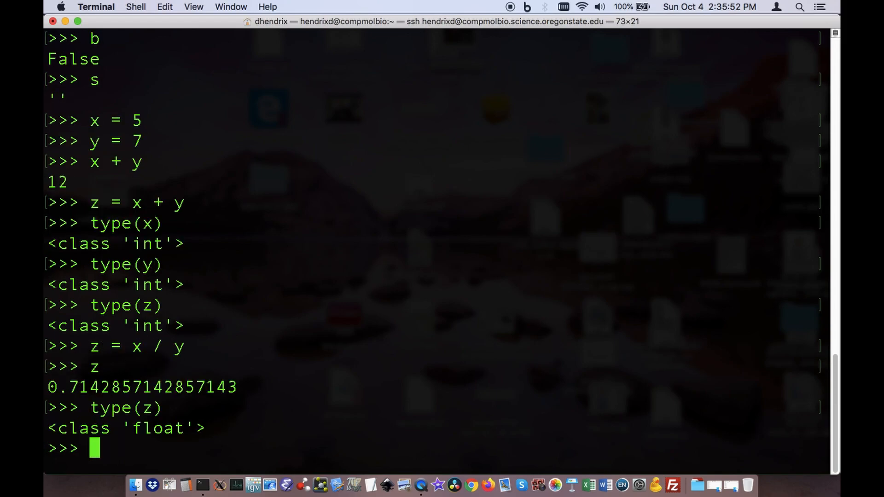
{"action": "type", "text": "z"}
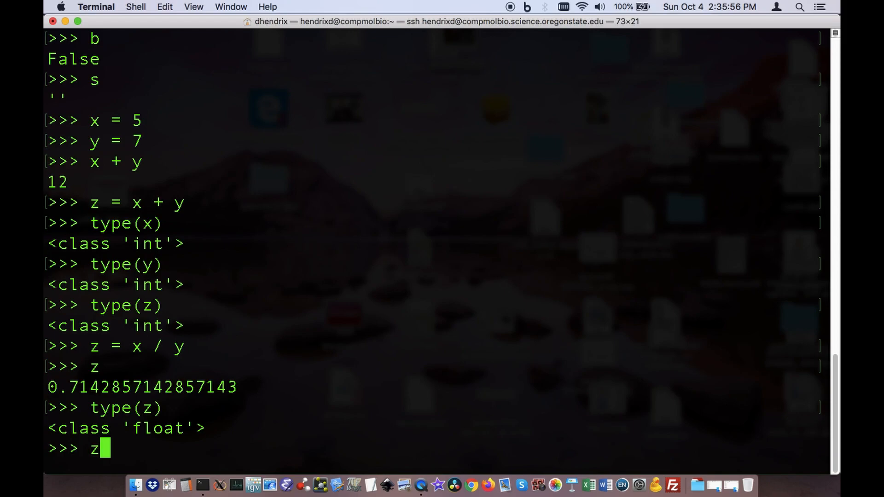
{"action": "type", "text": "x = 8"}
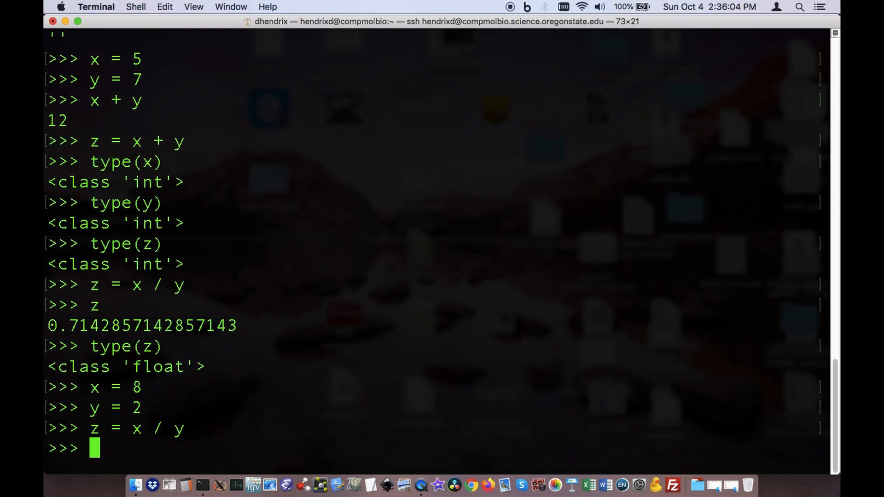
{"action": "type", "text": "z = x / y"}
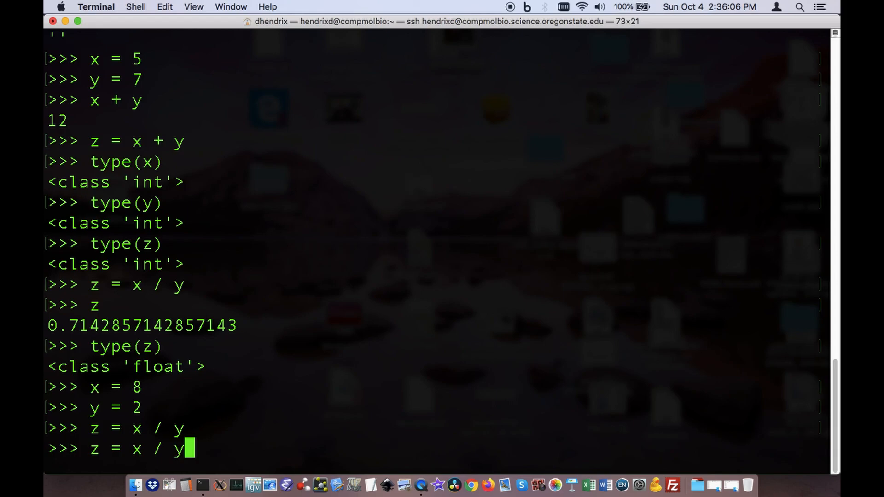
{"action": "key", "text": "Return"}
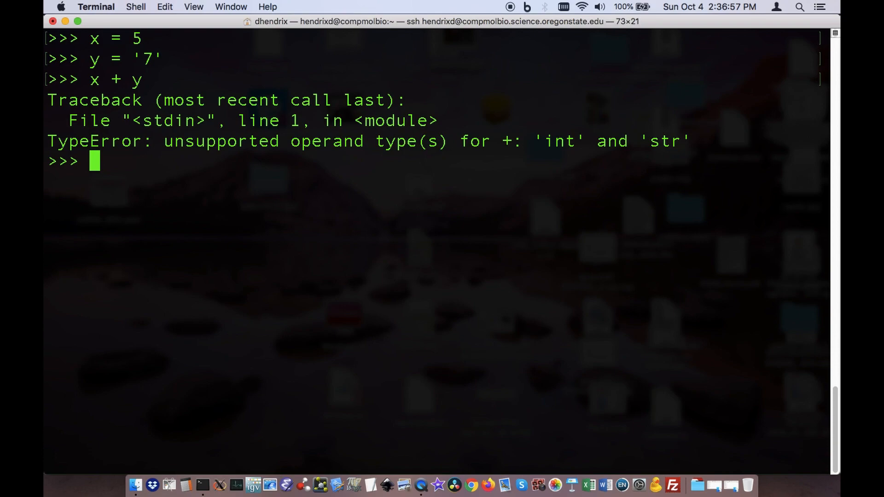
Assign z = x + int(y), converting the string '7' to an integer before adding
{"action": "type", "text": "z"}
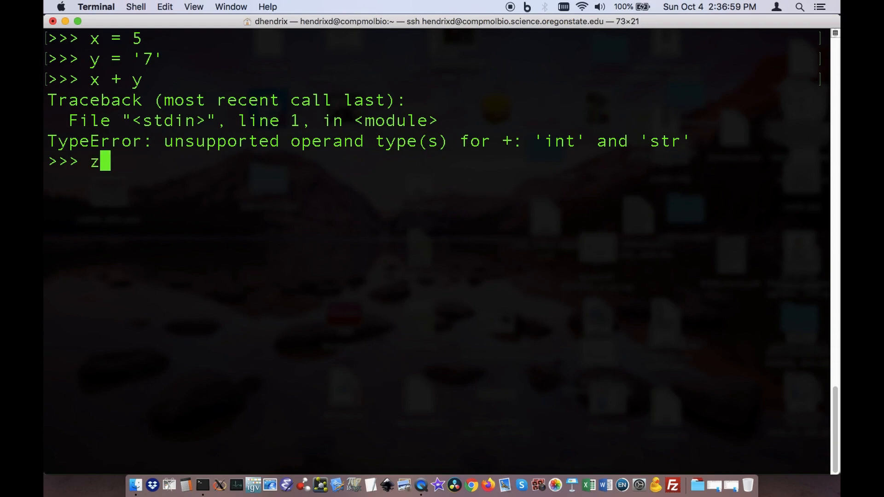
{"action": "type", "text": "= x +"}
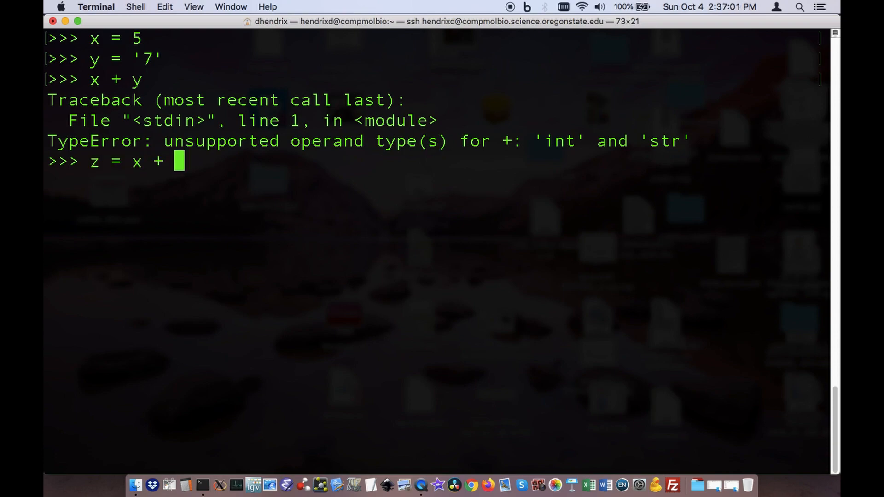
{"action": "type", "text": "int("}
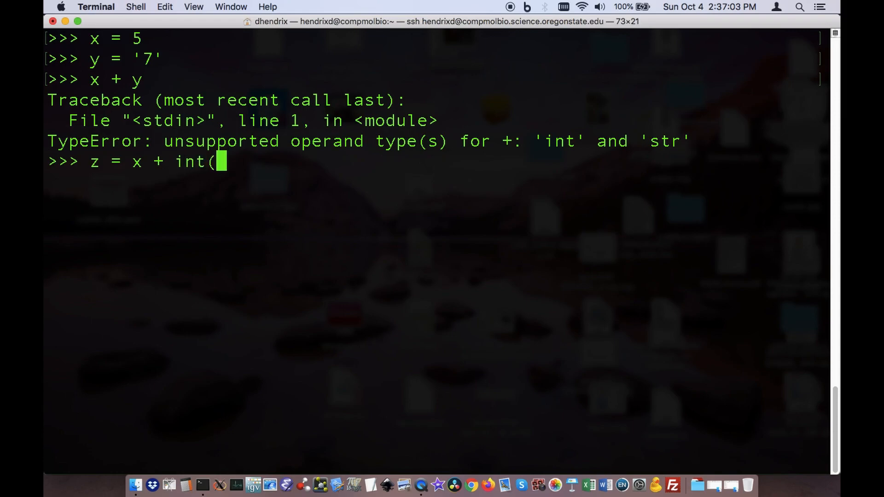
{"action": "type", "text": "y"}
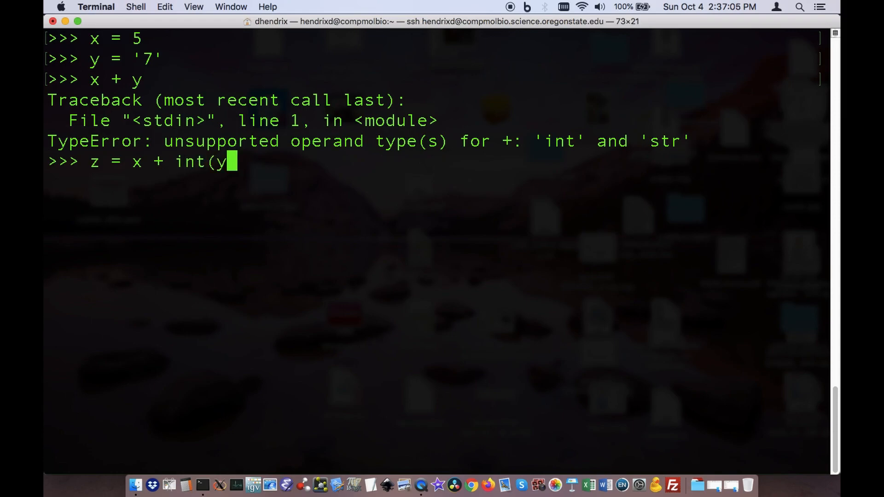
{"action": "key", "text": "Return"}
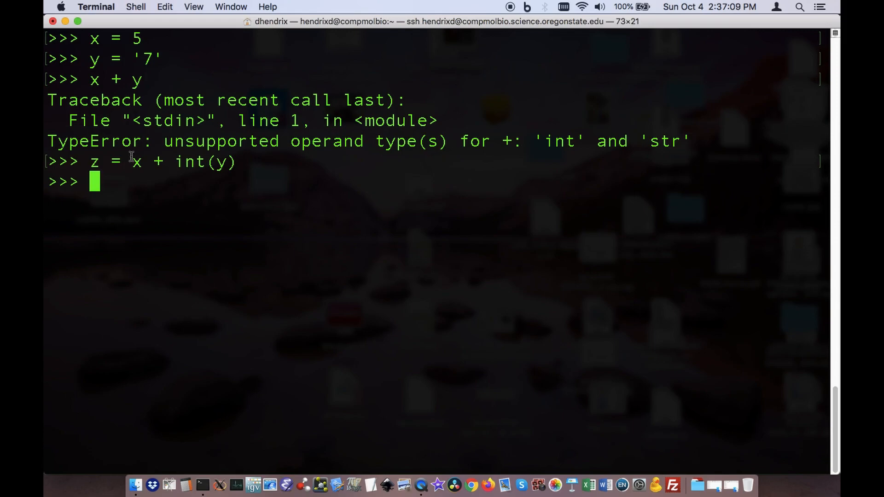
{"action": "double_click", "coordinate": [185, 162]}
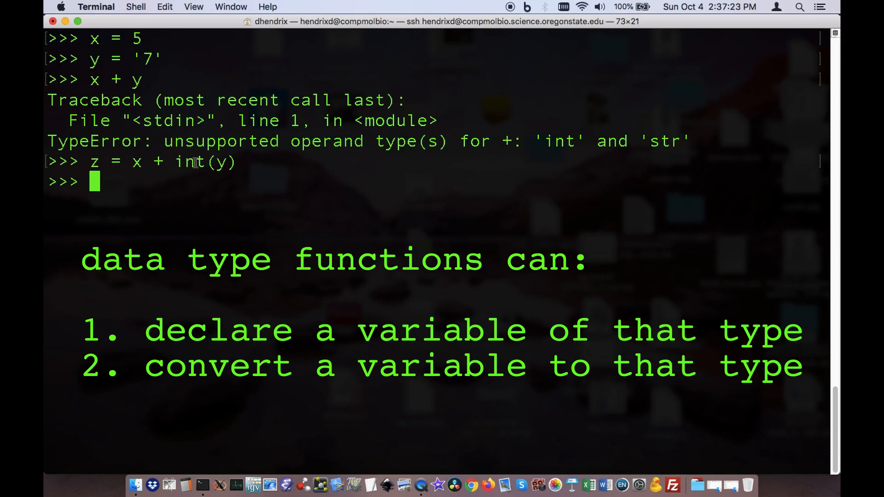
{"action": "mouse_move", "coordinate": [288, 178]}
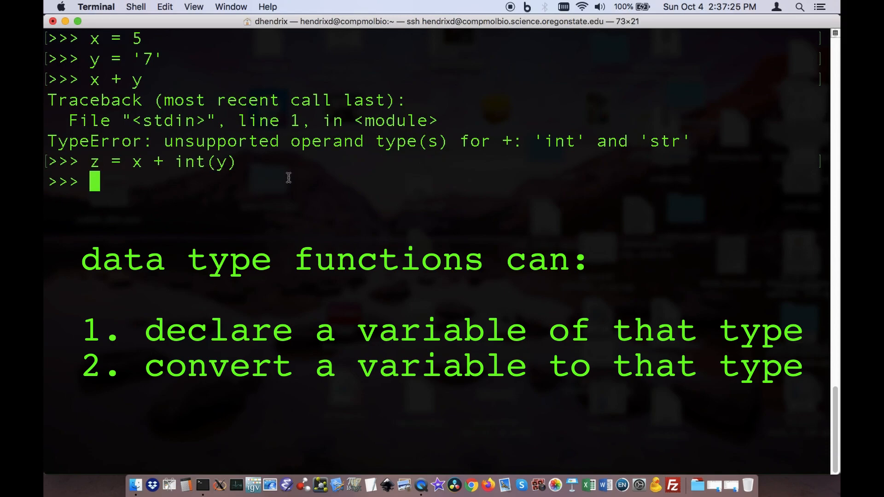
Build z = str(x) + y giving '57', and check str(z) also returns '57'
{"action": "type", "text": "z"}
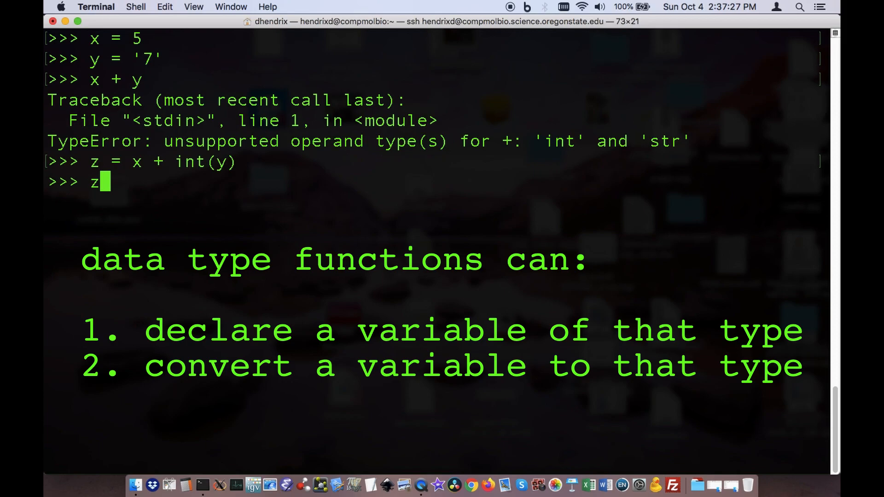
{"action": "type", "text": "="}
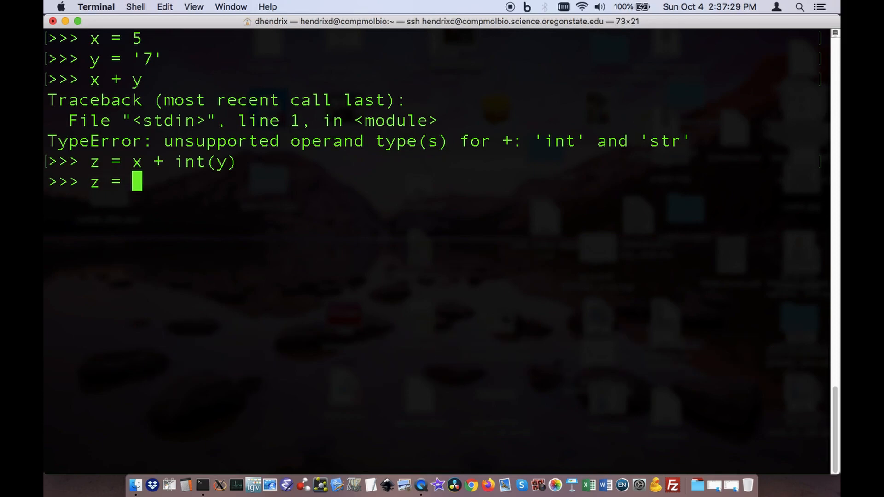
{"action": "type", "text": "str(x"}
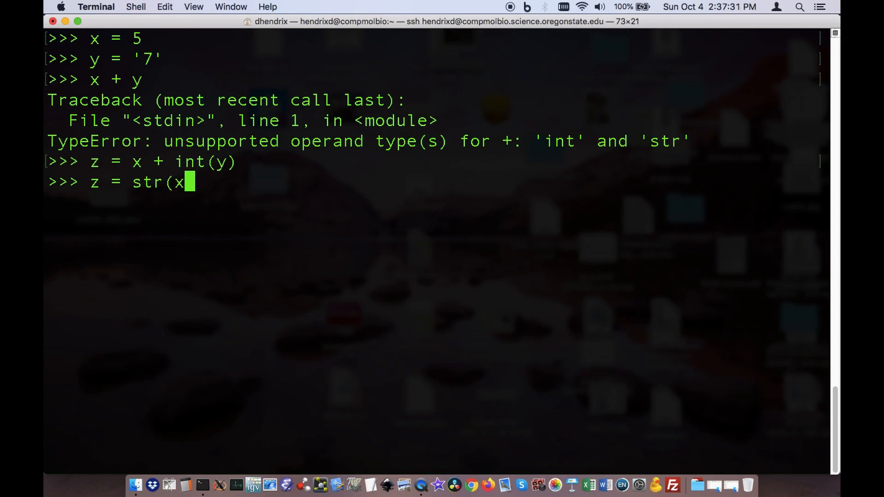
{"action": "type", "text": ") + y"}
{"action": "type", "text": "z"}
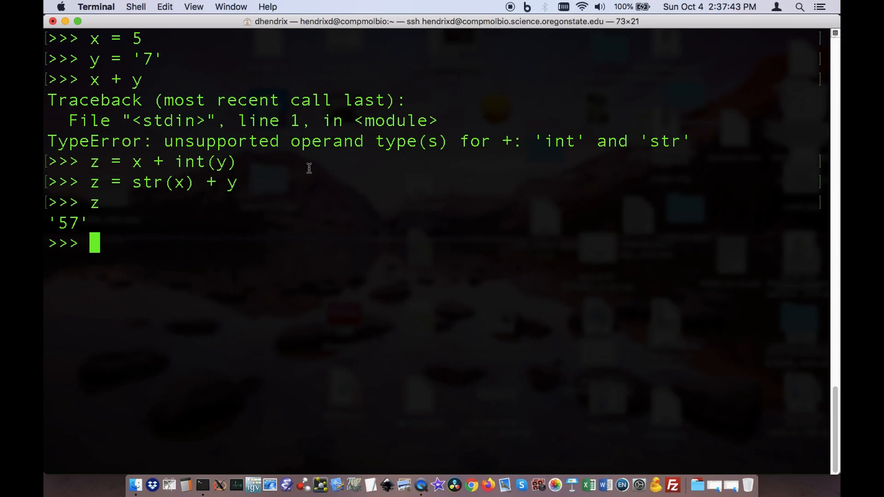
{"action": "type", "text": "str("}
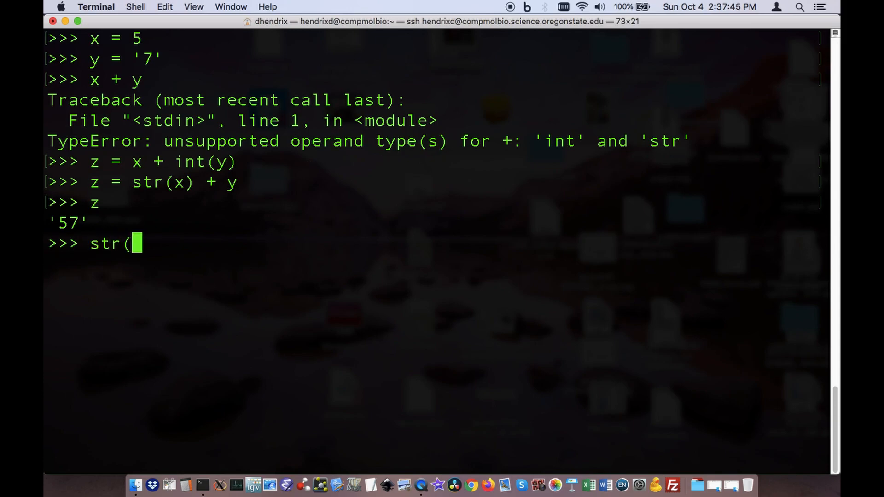
{"action": "key", "text": "Return"}
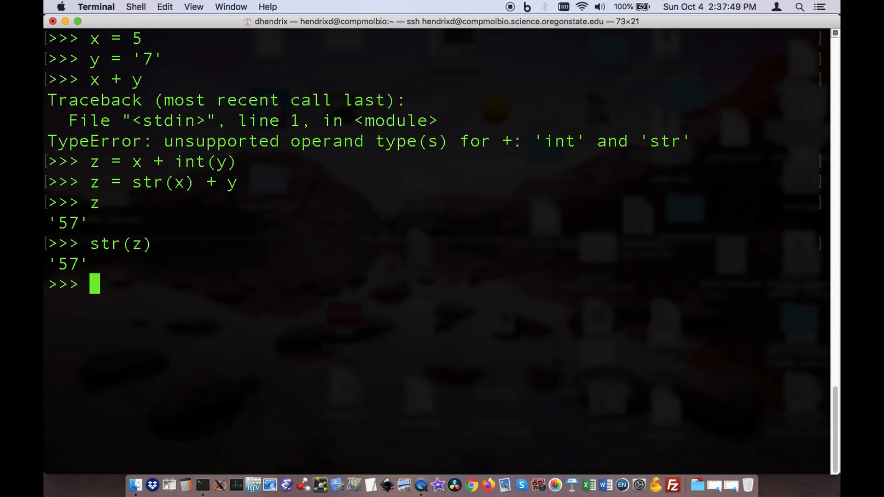
Show x < y raising a TypeError and x < int(y) returning True
{"action": "type", "text": "b="}
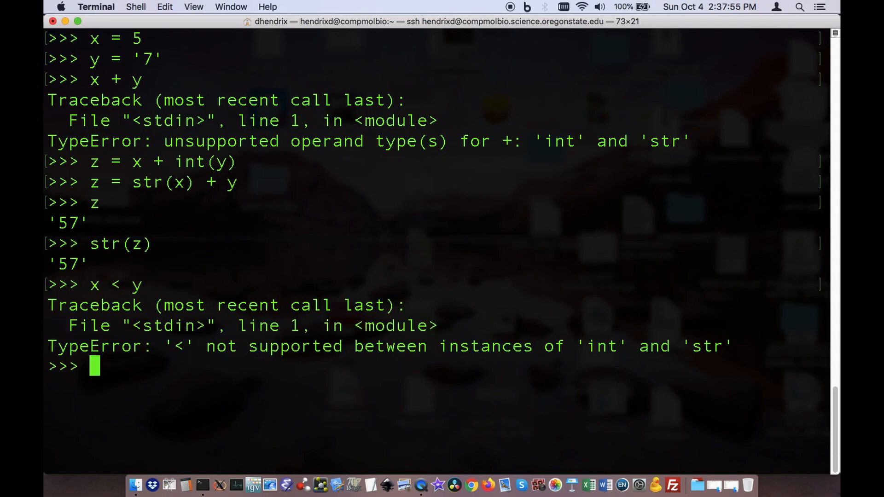
{"action": "type", "text": "x < y"}
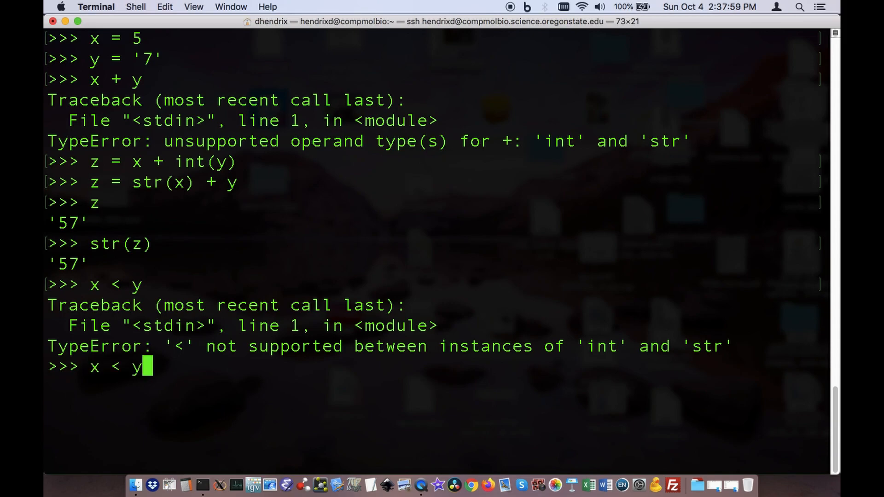
{"action": "type", "text": "int("}
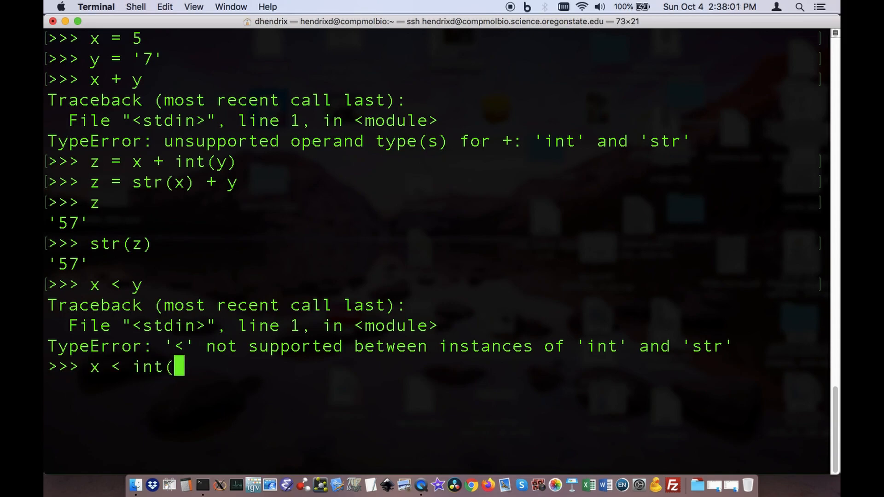
{"action": "key", "text": "Return"}
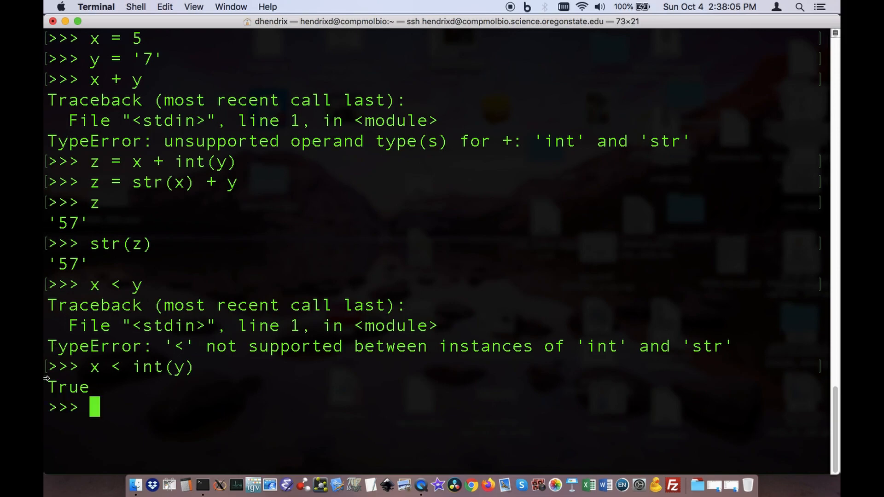
Store x < int(y) in b, display it, and confirm type(b) is bool
{"action": "double_click", "coordinate": [94, 366]}
{"action": "type", "text": "b = x < int(y"}
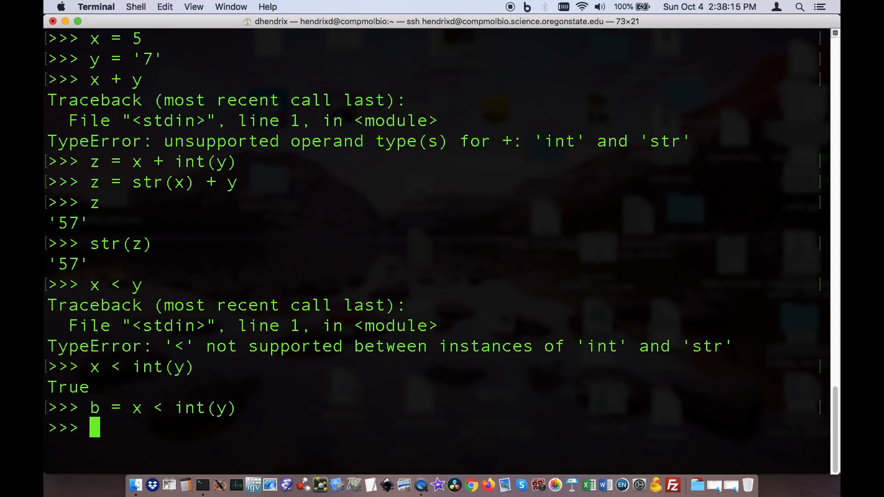
{"action": "type", "text": "b"}
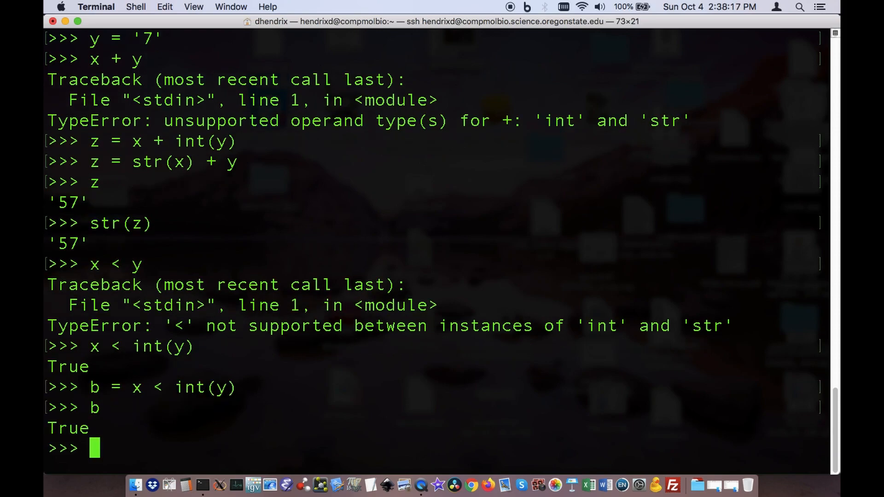
{"action": "type", "text": "type(b"}
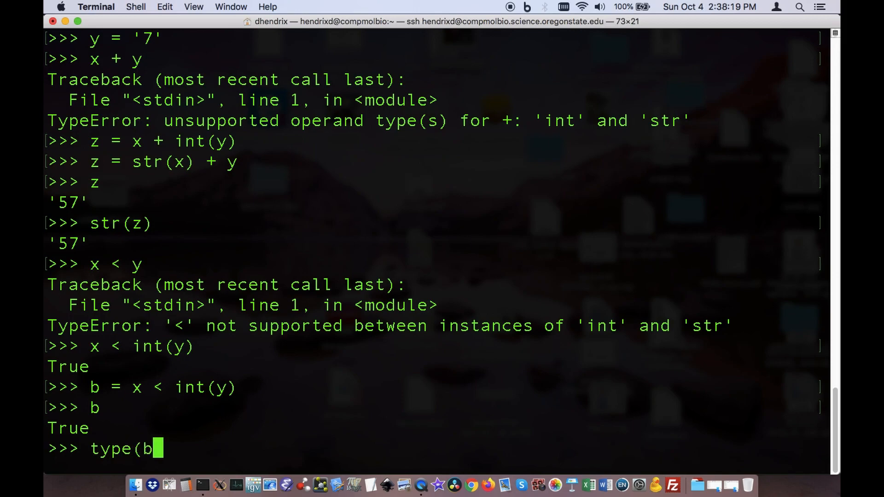
{"action": "key", "text": "Return"}
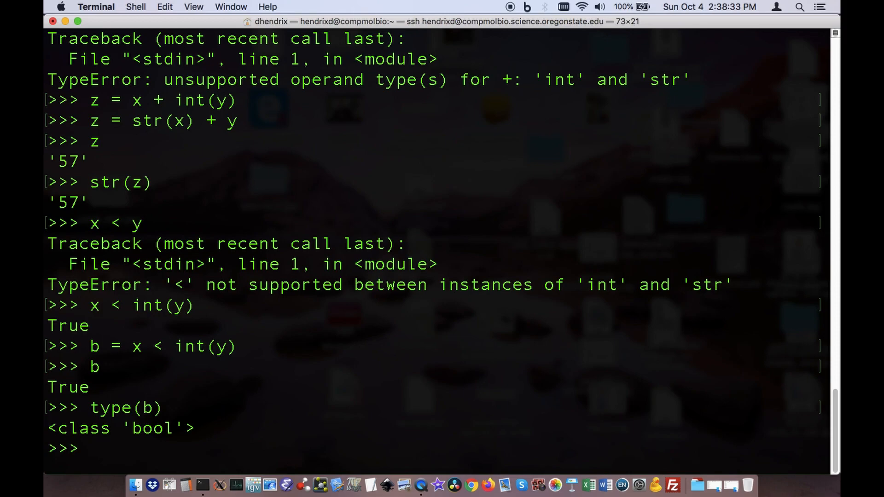
{"action": "mouse_move", "coordinate": [153, 344]}
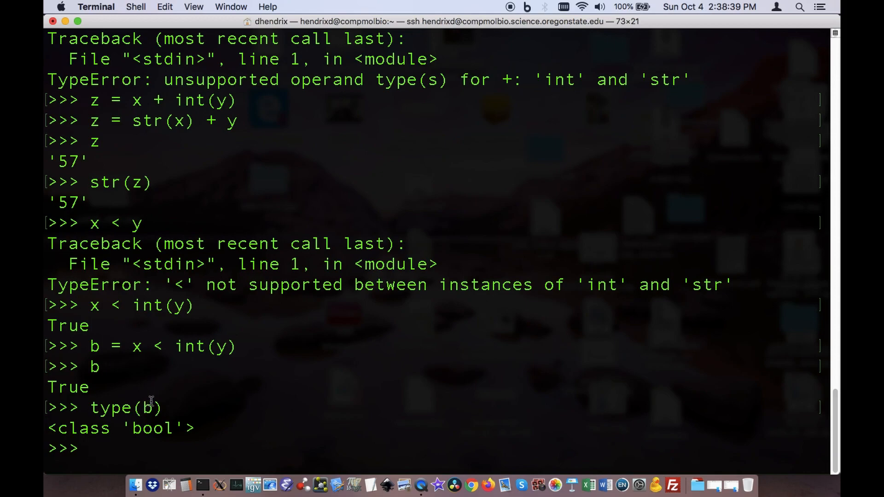
{"action": "mouse_move", "coordinate": [208, 405]}
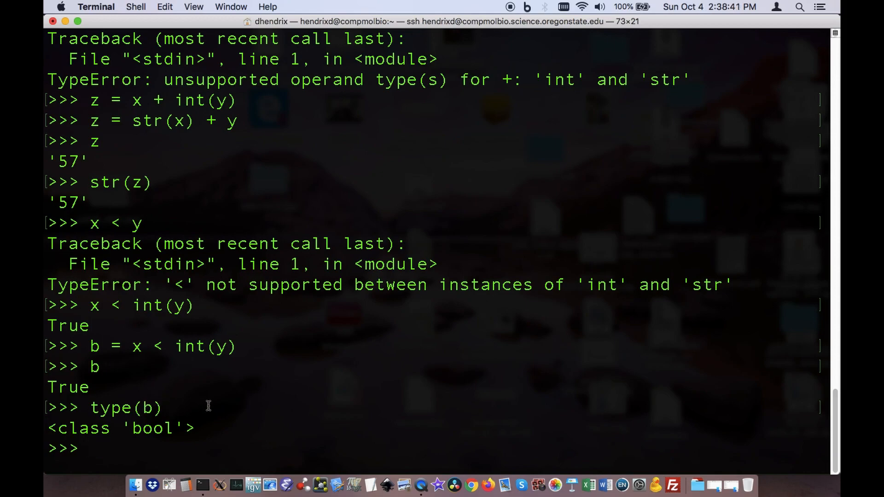